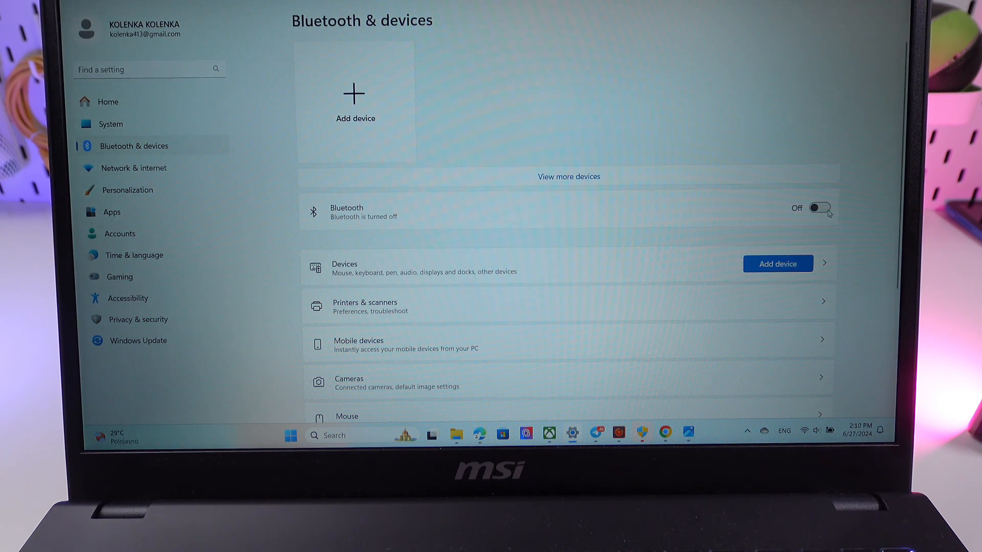
- Turn Bluetooth on and bring up the Add a device dialog
{"action": "left_click", "coordinate": [820, 208]}
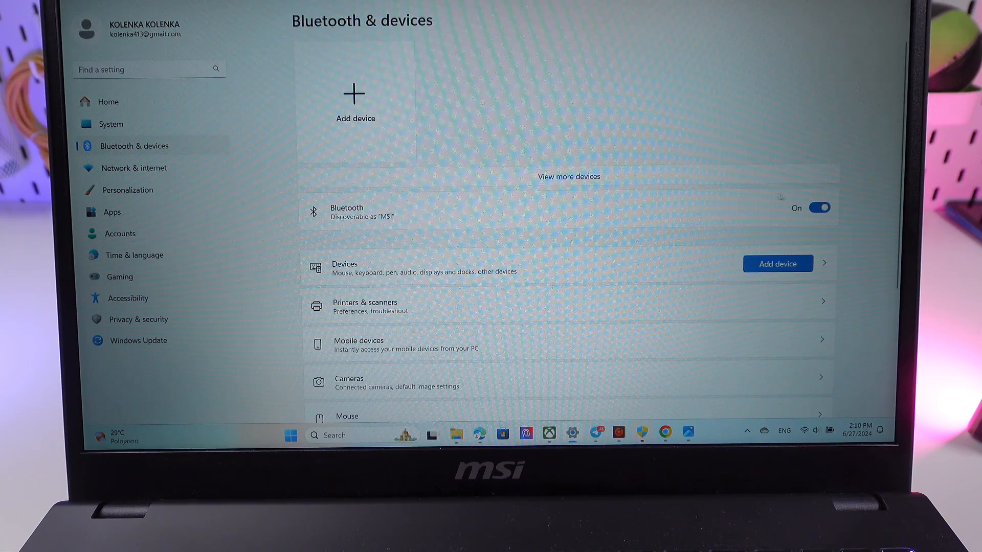
{"action": "left_click", "coordinate": [777, 264]}
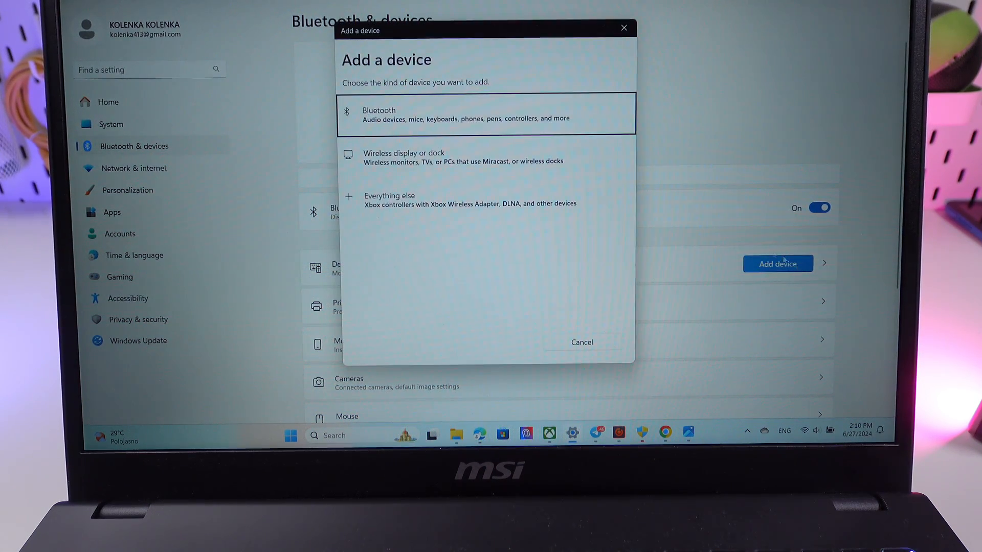
- Pair the JBL WAVE BEAM earbuds as a new Bluetooth device and finish pairing
{"action": "left_click", "coordinate": [485, 113]}
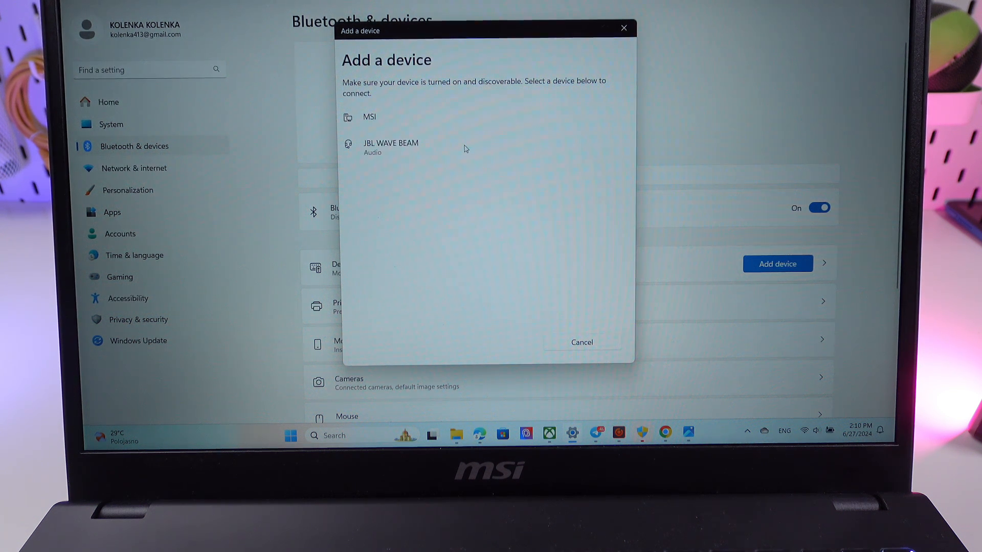
{"action": "left_click", "coordinate": [391, 147]}
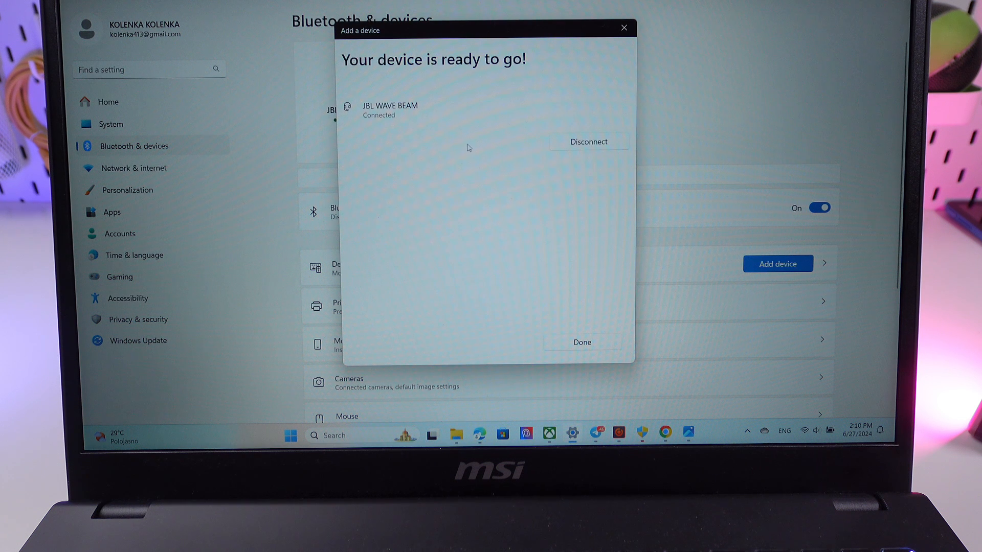
{"action": "left_click", "coordinate": [582, 342]}
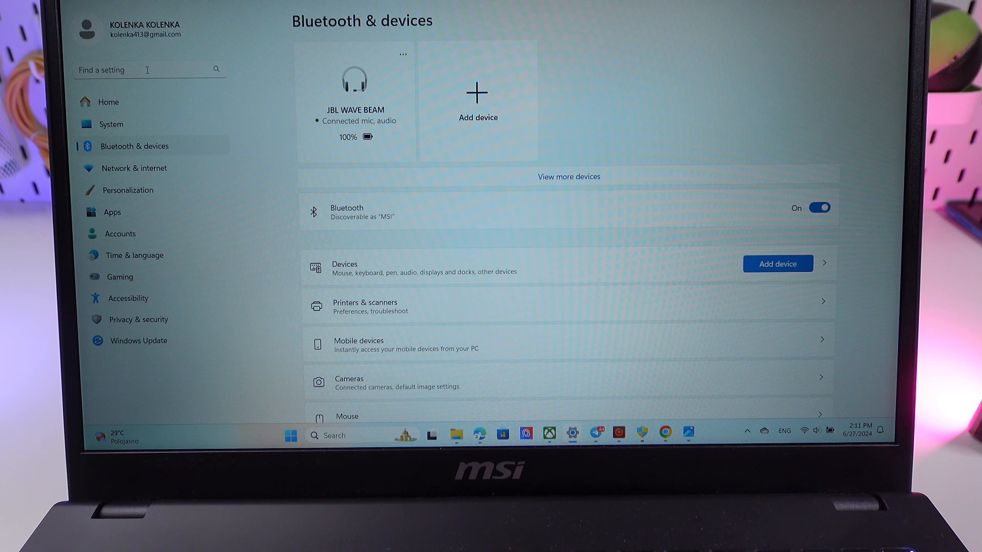
- Search Settings for 'SOUN' to bring up sound-related results
{"action": "right_click", "coordinate": [149, 69]}
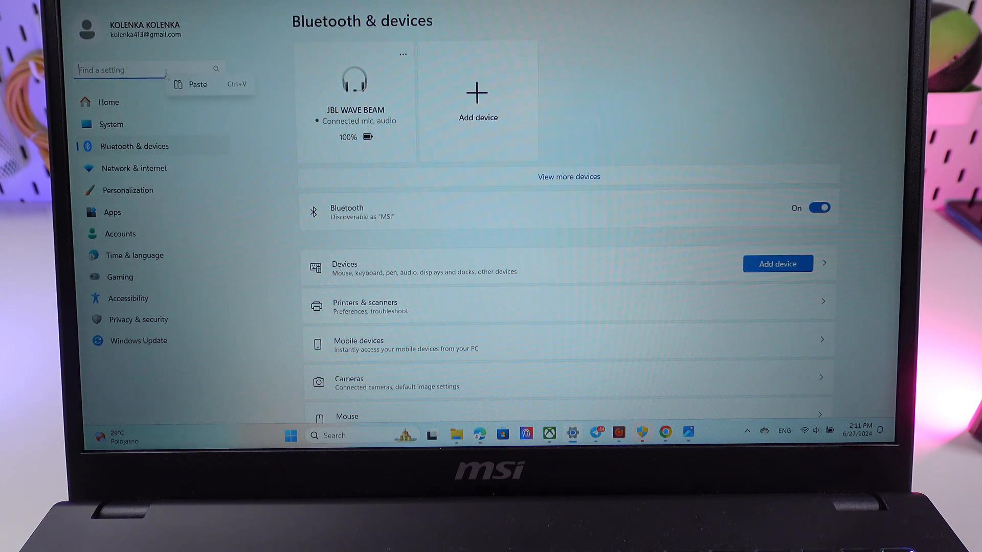
{"action": "type", "text": "SOUN"}
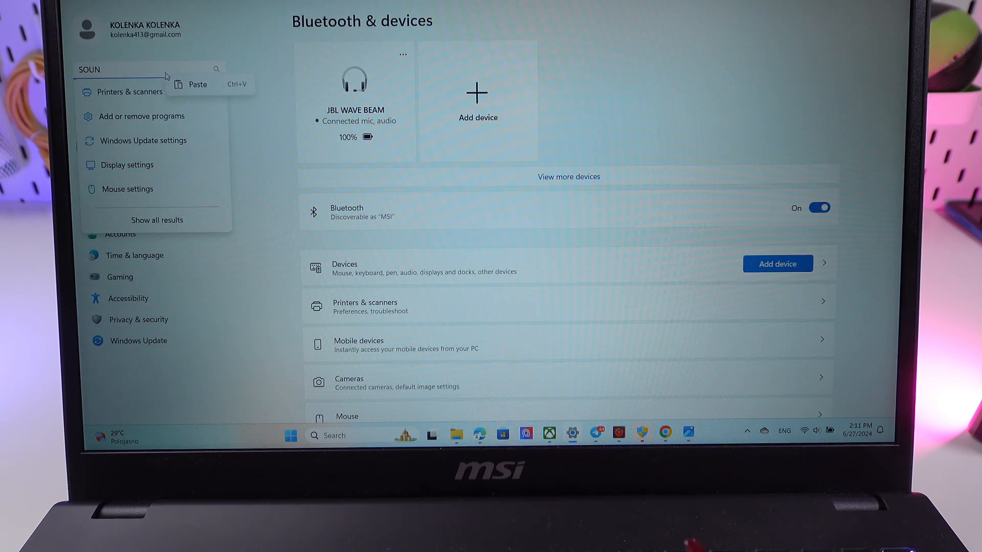
{"action": "key", "text": "Enter"}
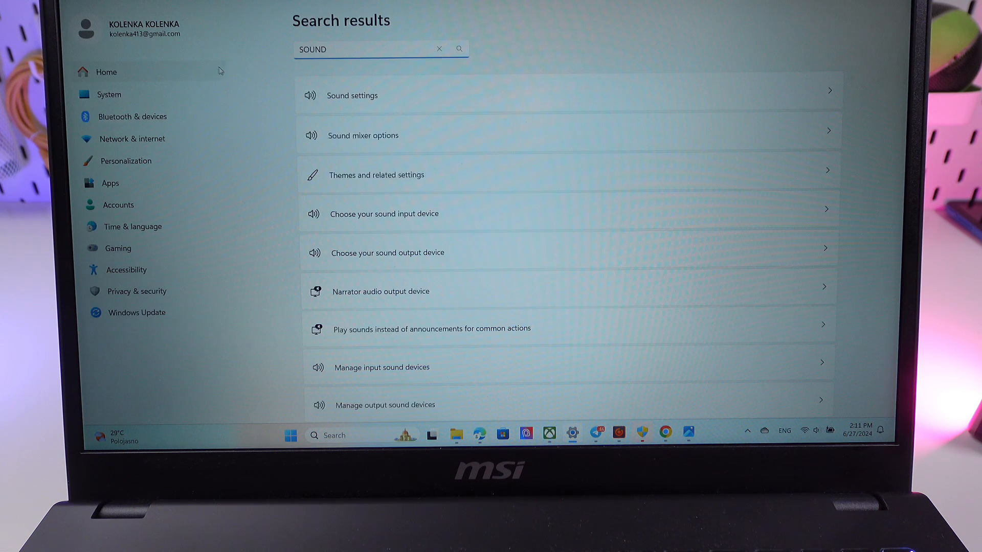
- On the Sound page, make Headphones (JBL WAVE BEAM) the output device
{"action": "left_click", "coordinate": [351, 96]}
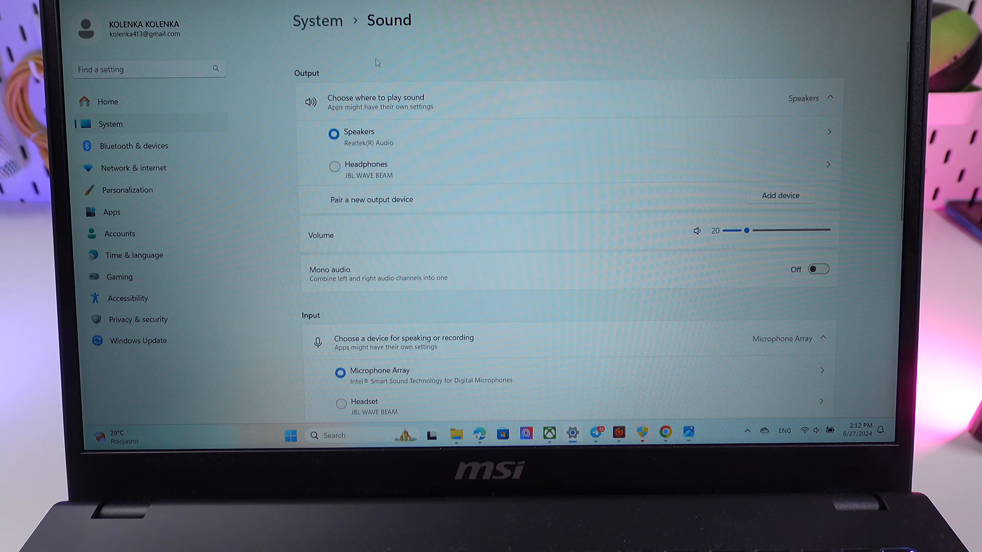
{"action": "mouse_move", "coordinate": [384, 40]}
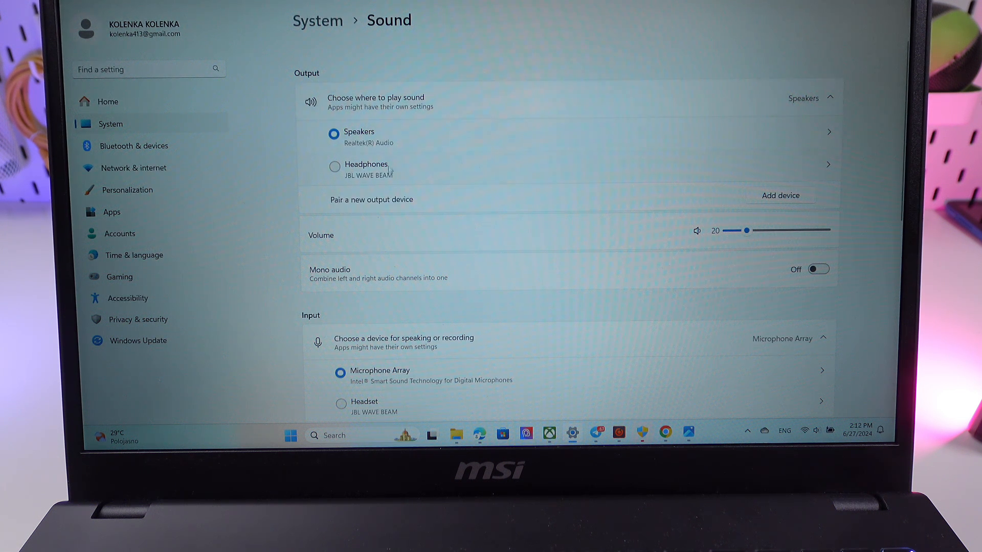
{"action": "left_click", "coordinate": [333, 168]}
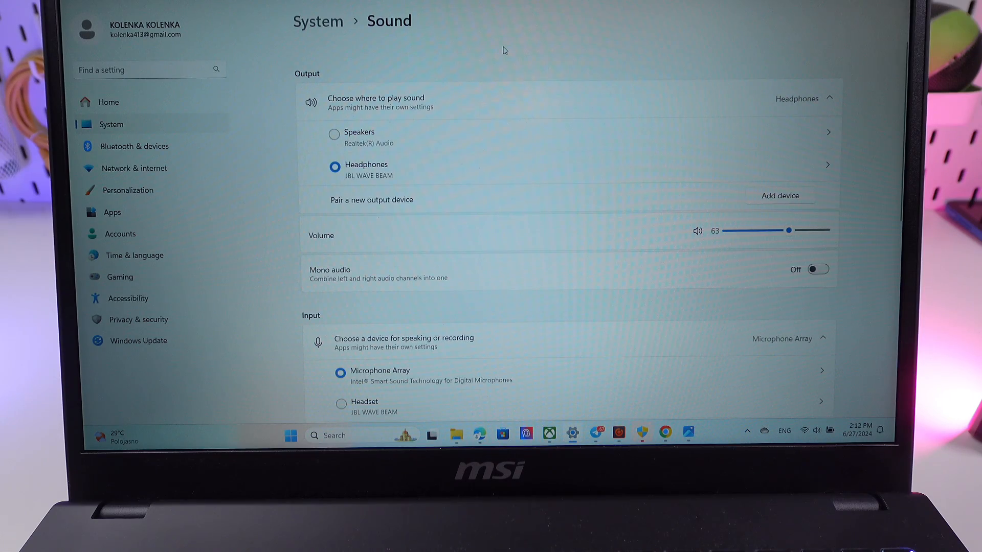